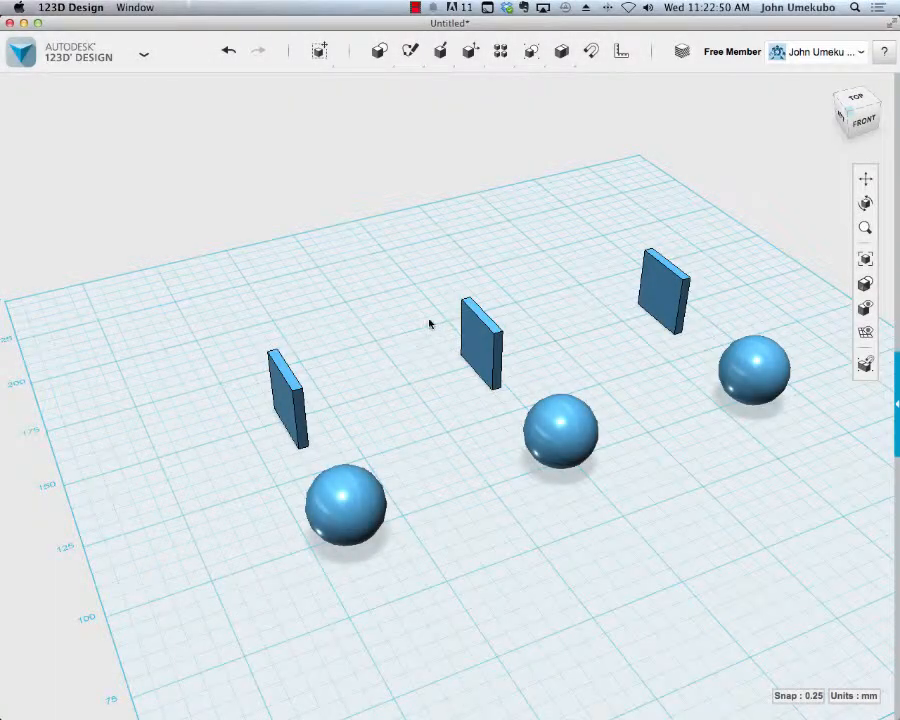
Merge the front sphere into its plate with Combine > Merge, plate as target.
click(561, 51)
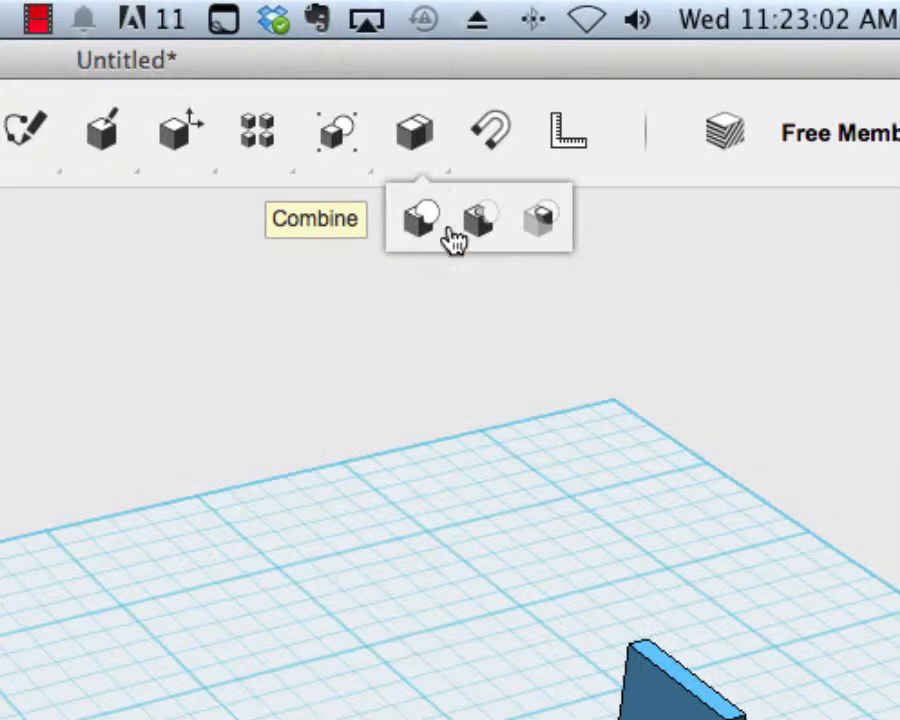
mouse_move(483, 217)
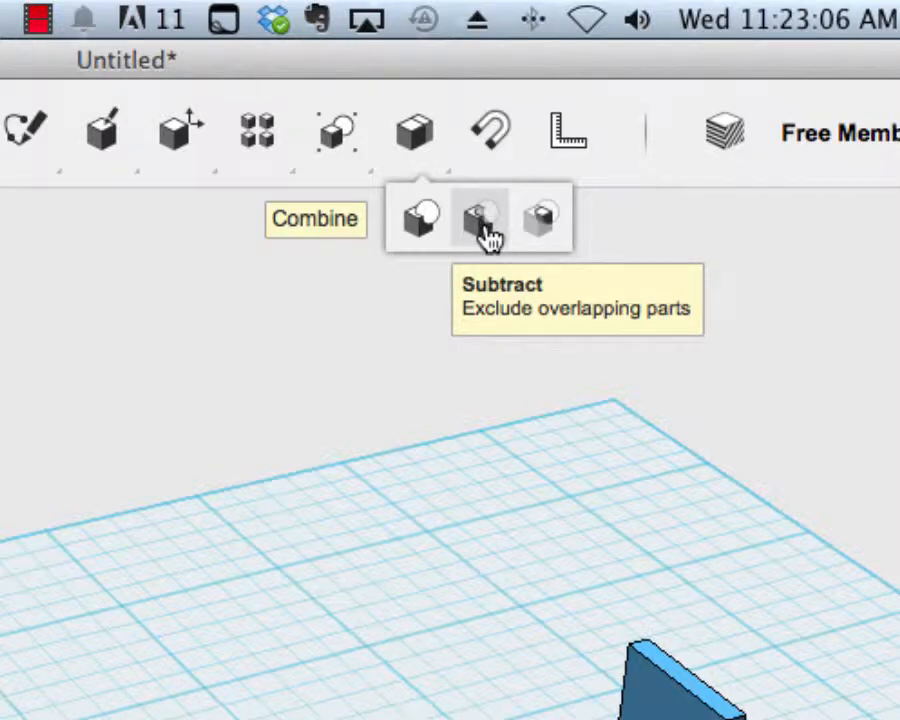
mouse_move(540, 218)
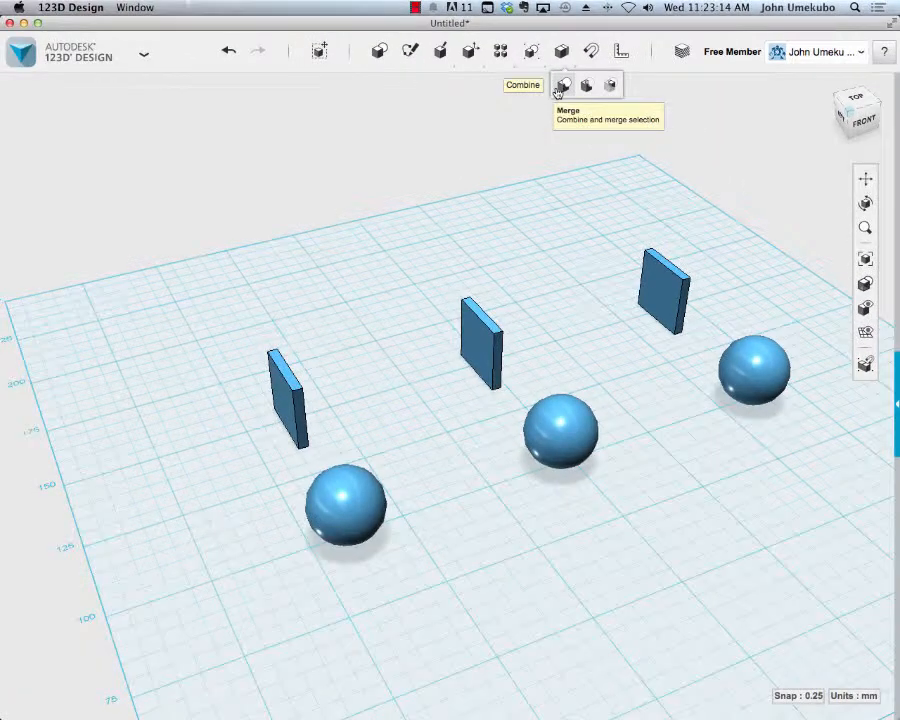
click(562, 85)
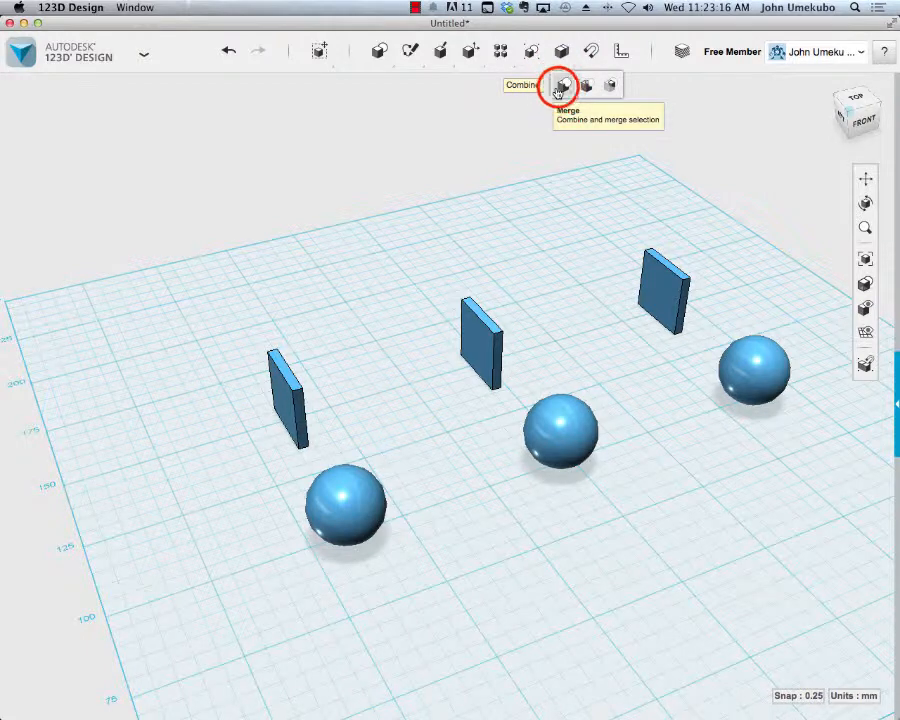
click(561, 84)
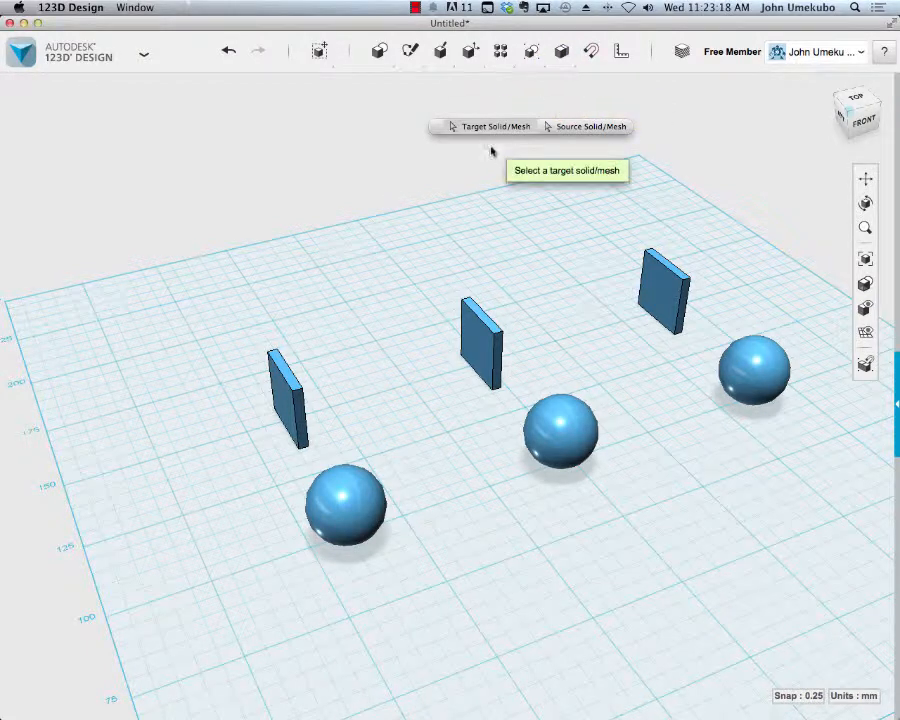
click(290, 405)
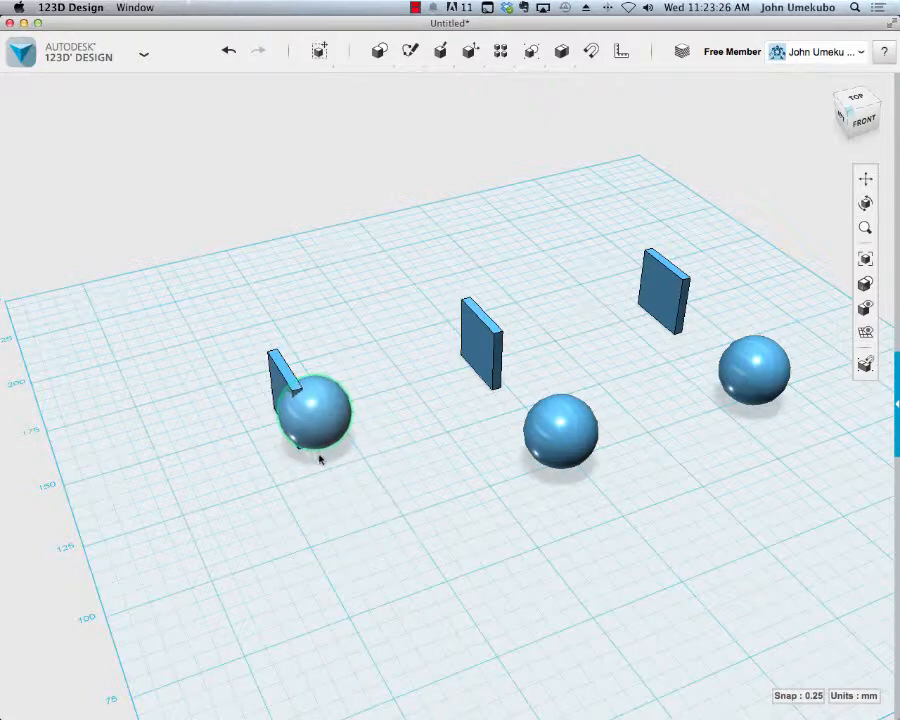
click(561, 433)
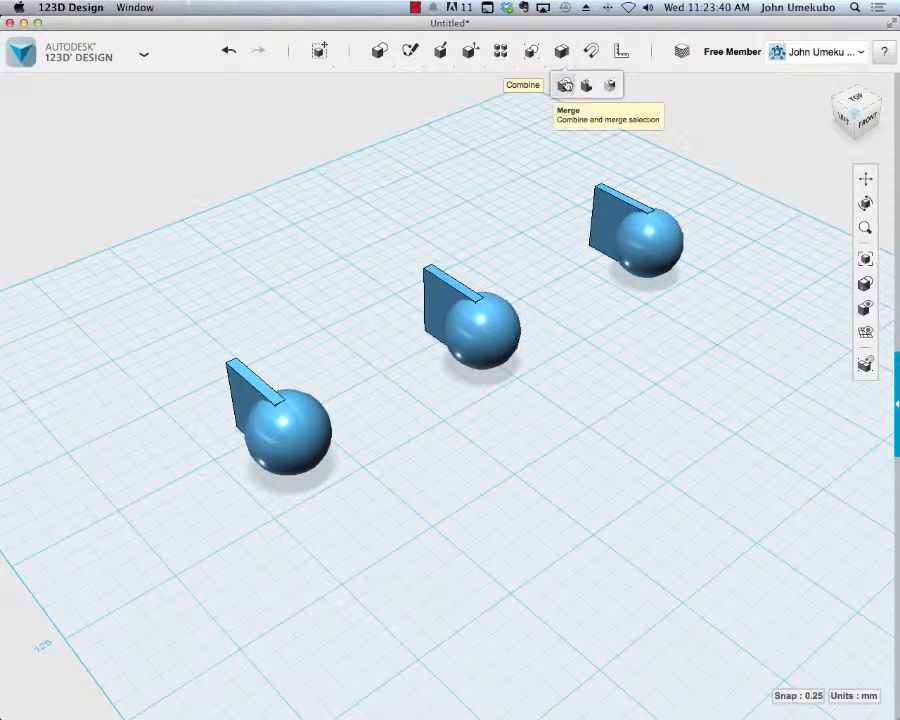
click(564, 84)
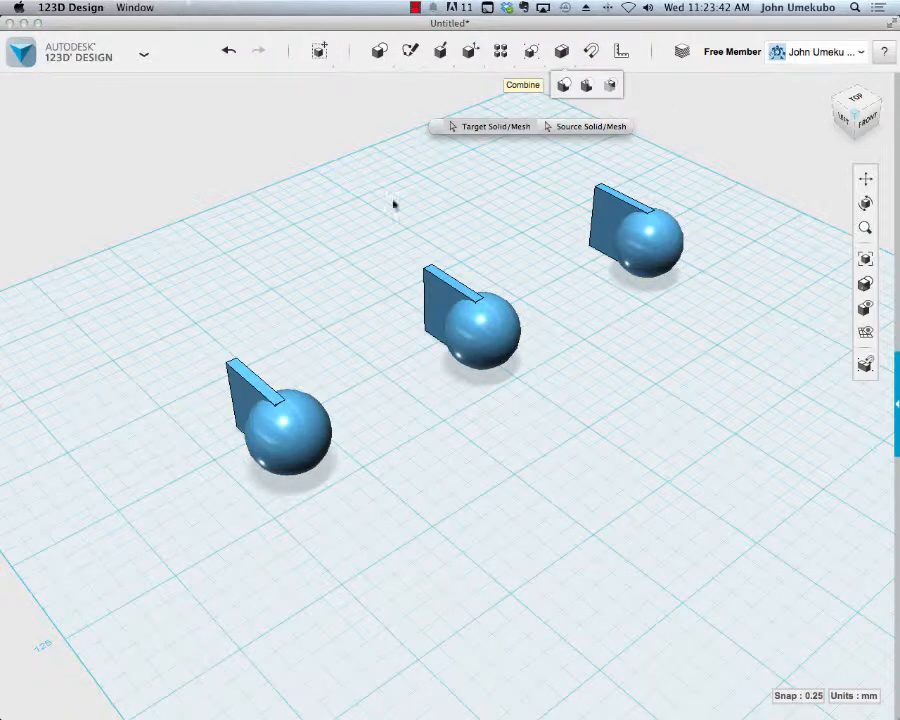
click(270, 410)
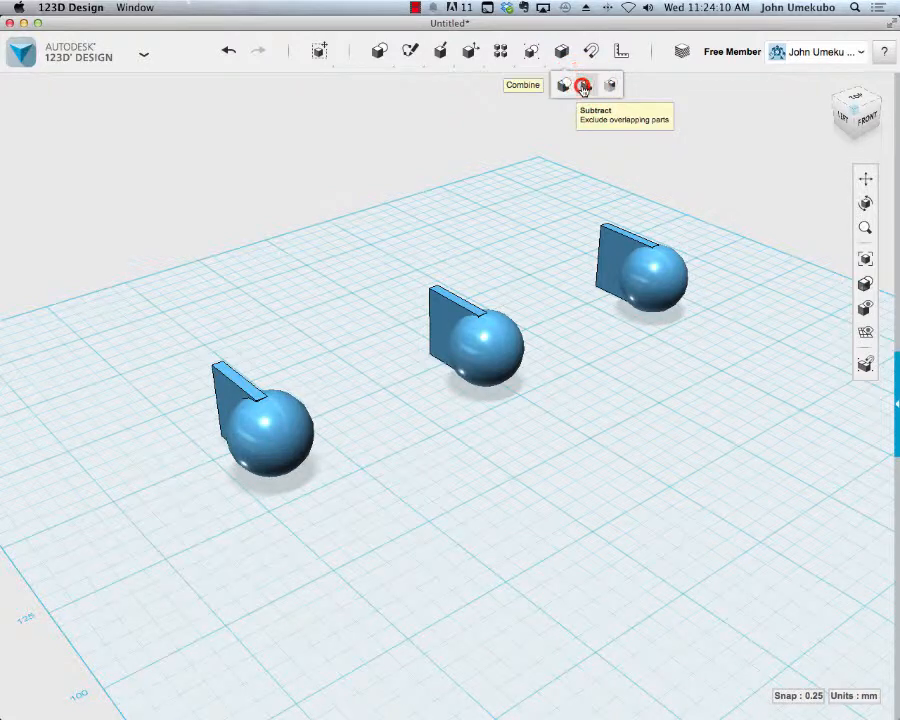
Subtract the middle sphere from the middle plate, leaving a curved cutout.
click(583, 84)
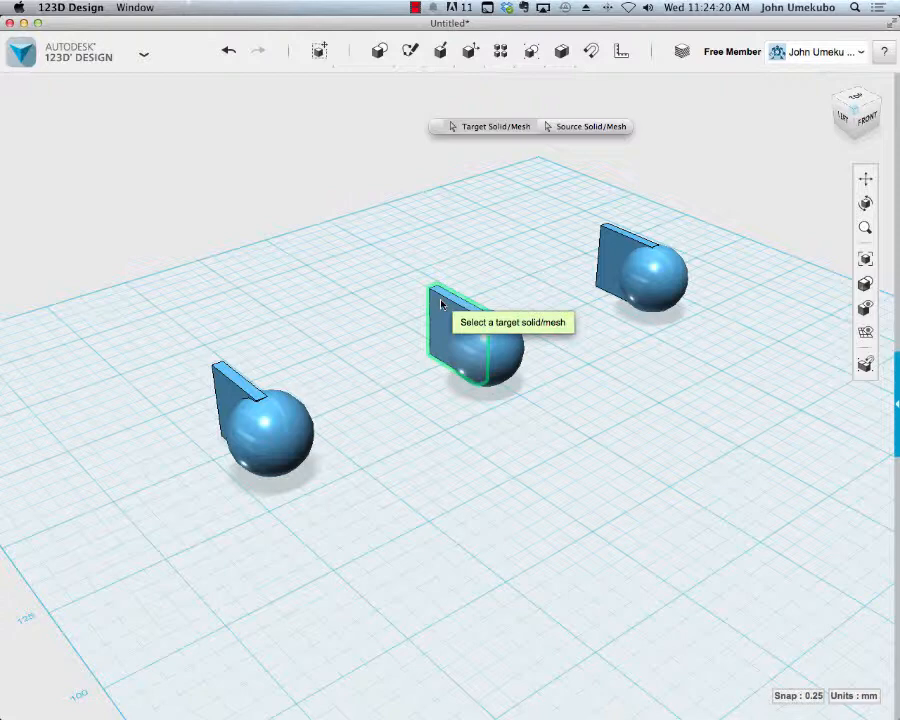
click(442, 303)
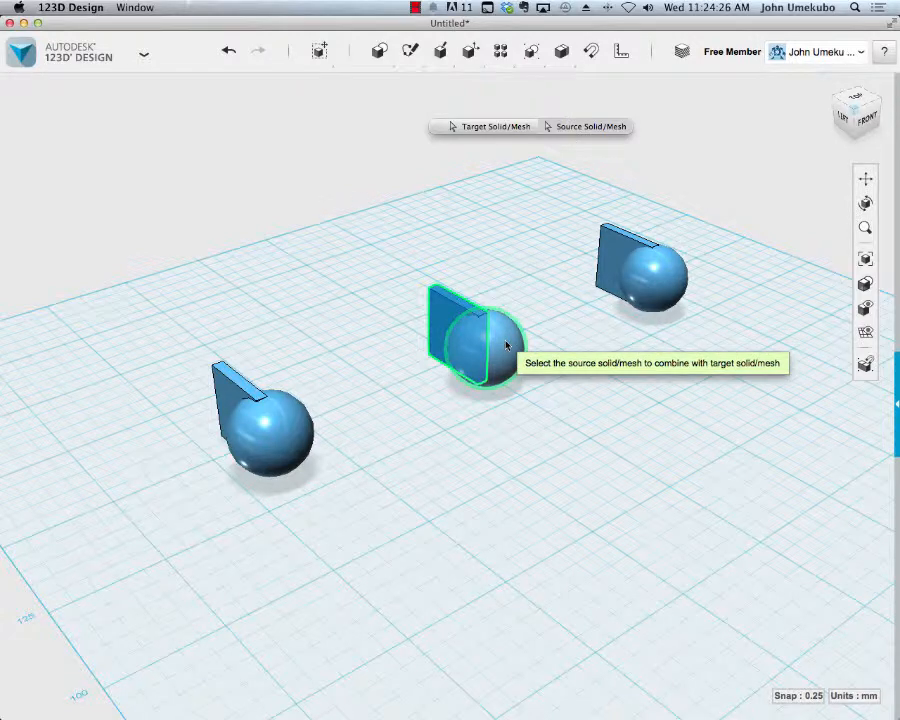
click(490, 340)
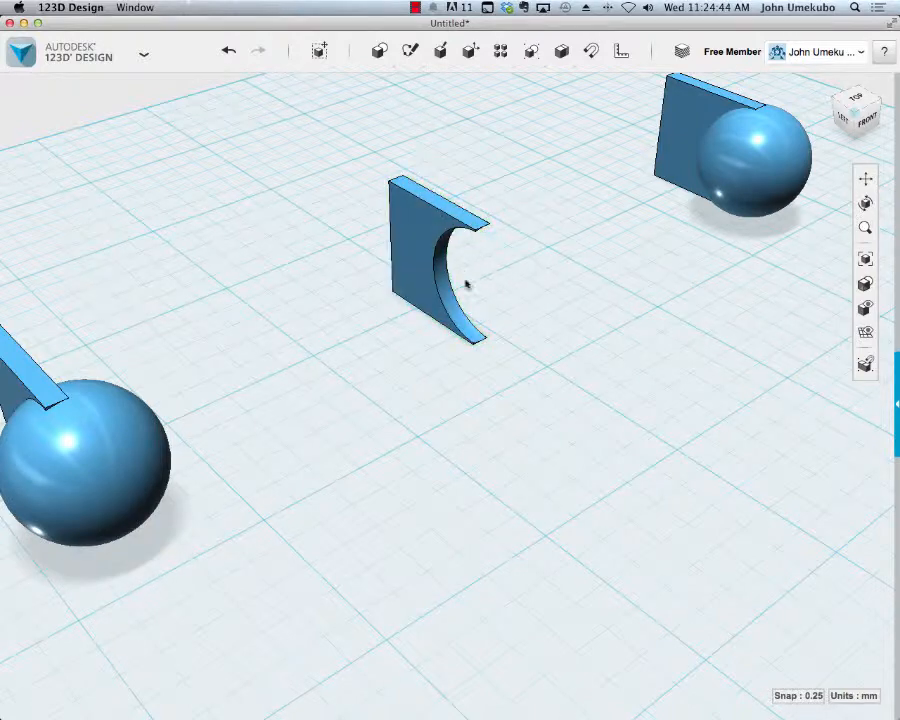
mouse_move(660, 283)
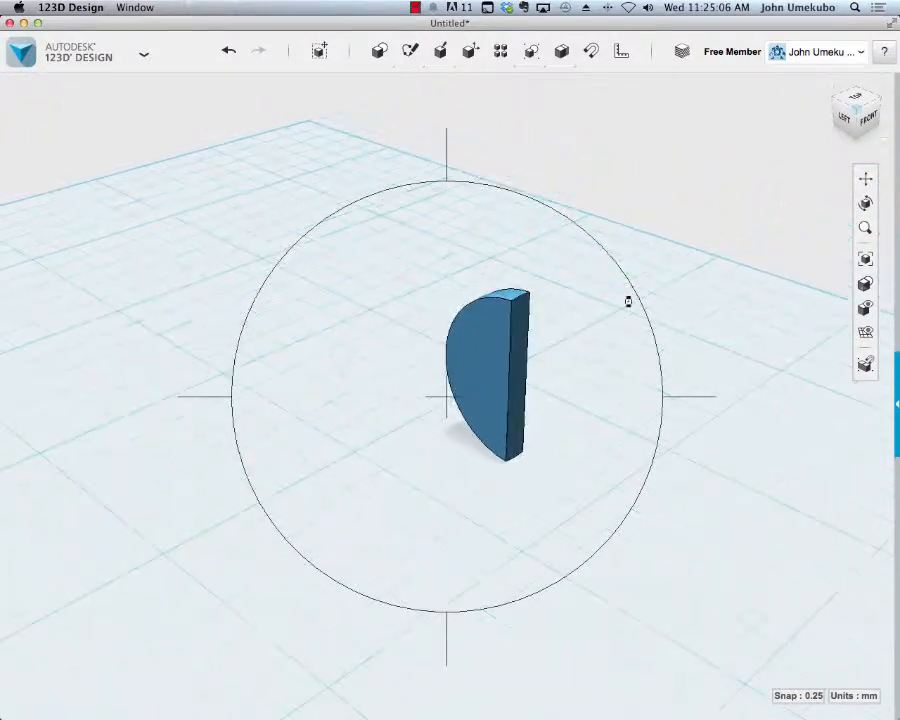
Orbit the view around the half-disc to inspect all three Combine results together.
drag(628, 301, 450, 537)
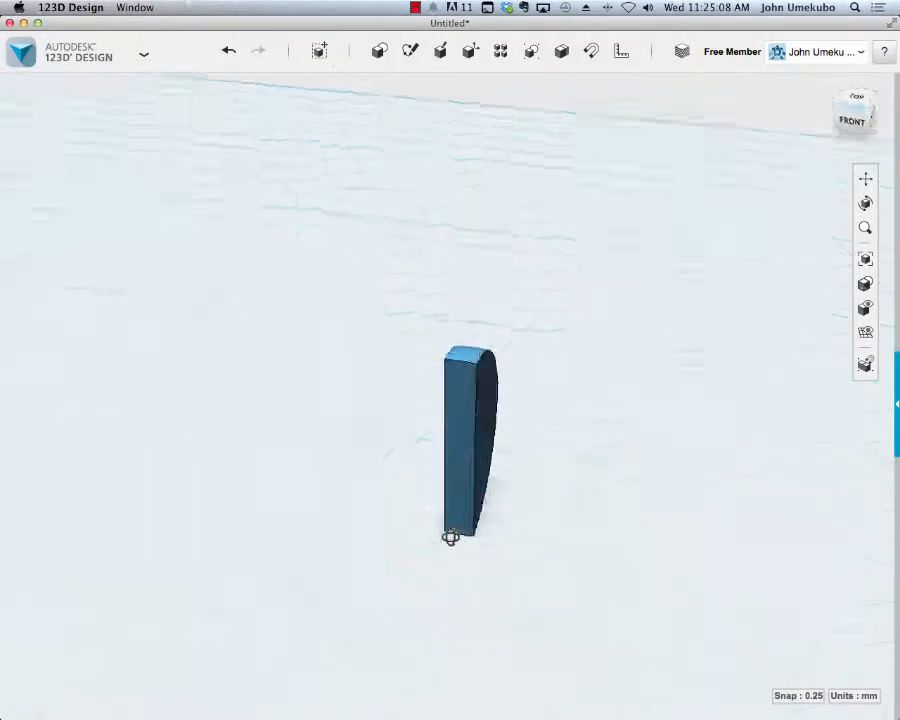
drag(450, 450, 370, 518)
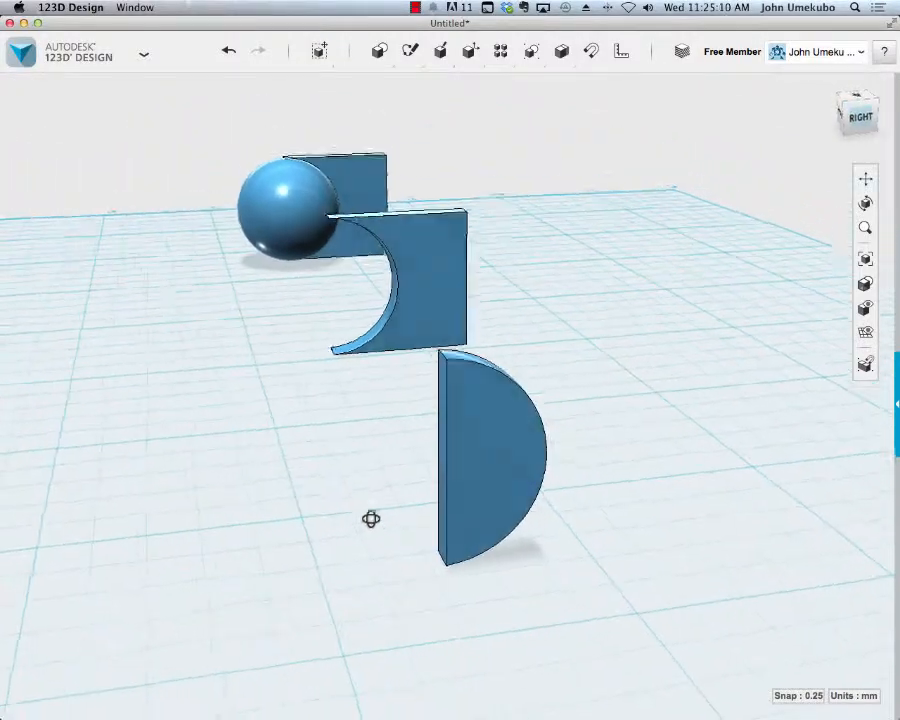